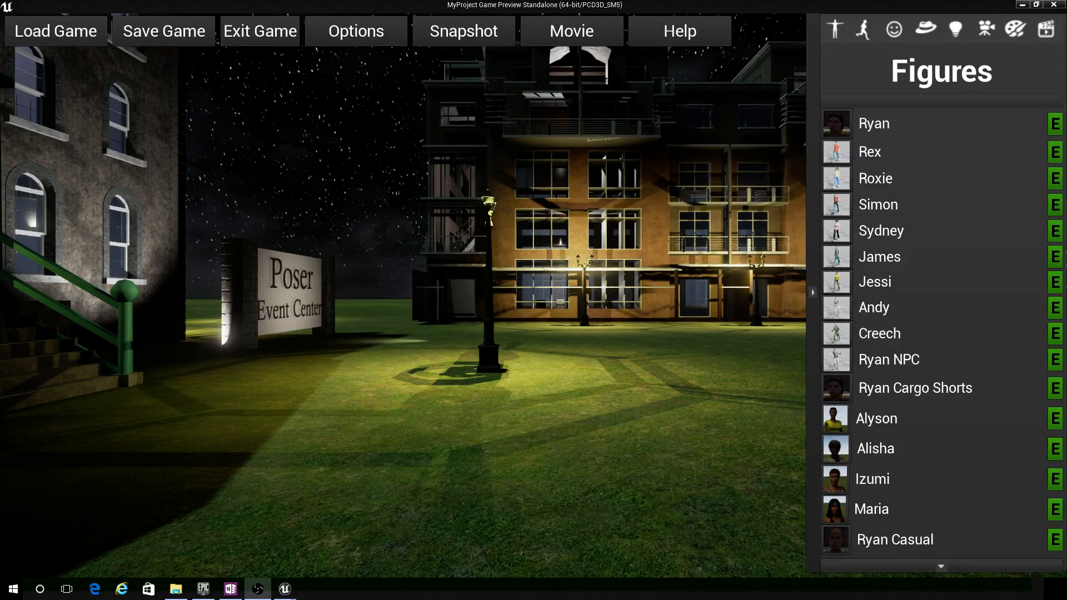
mouse_move(36, 506)
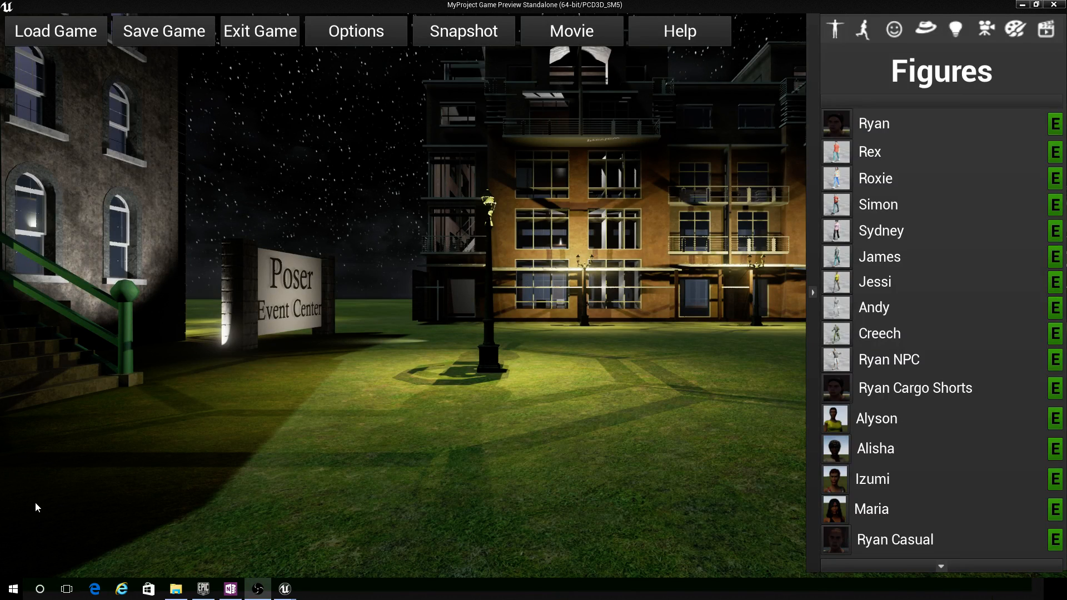
mouse_move(397, 557)
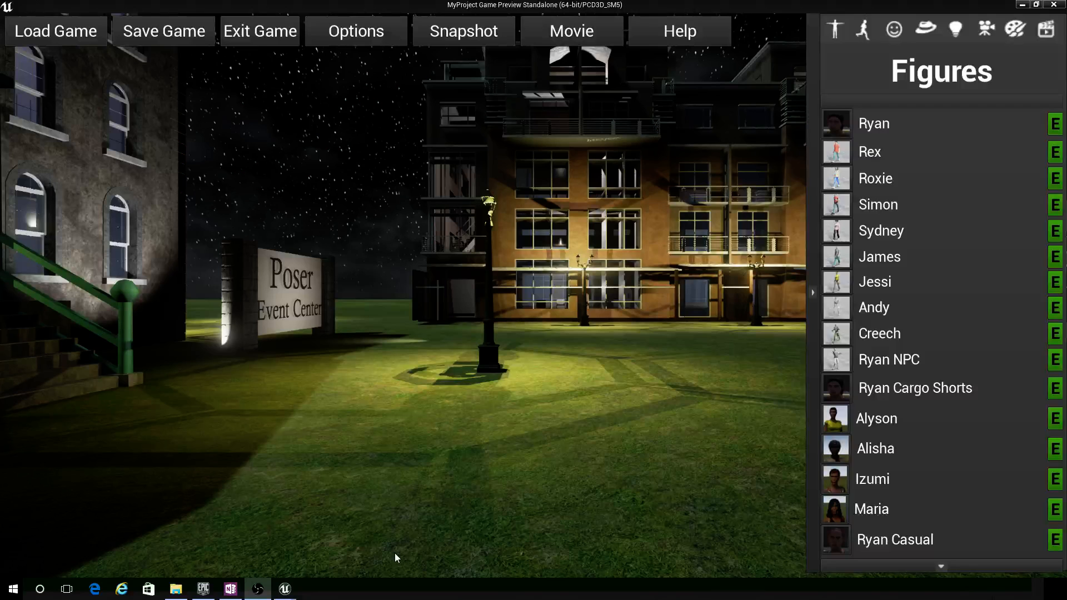
mouse_move(637, 494)
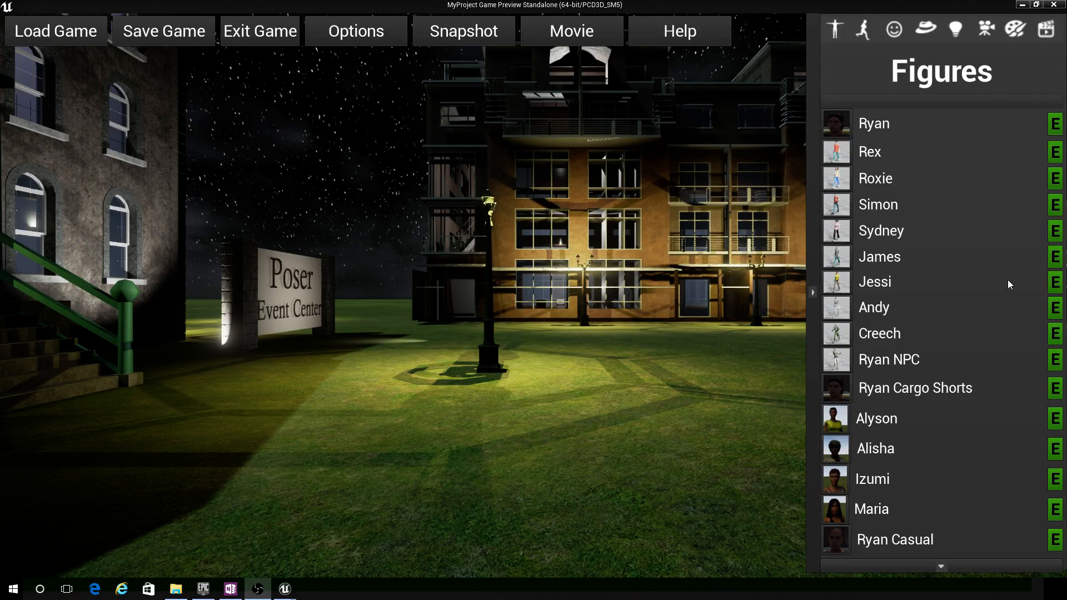
mouse_move(979, 319)
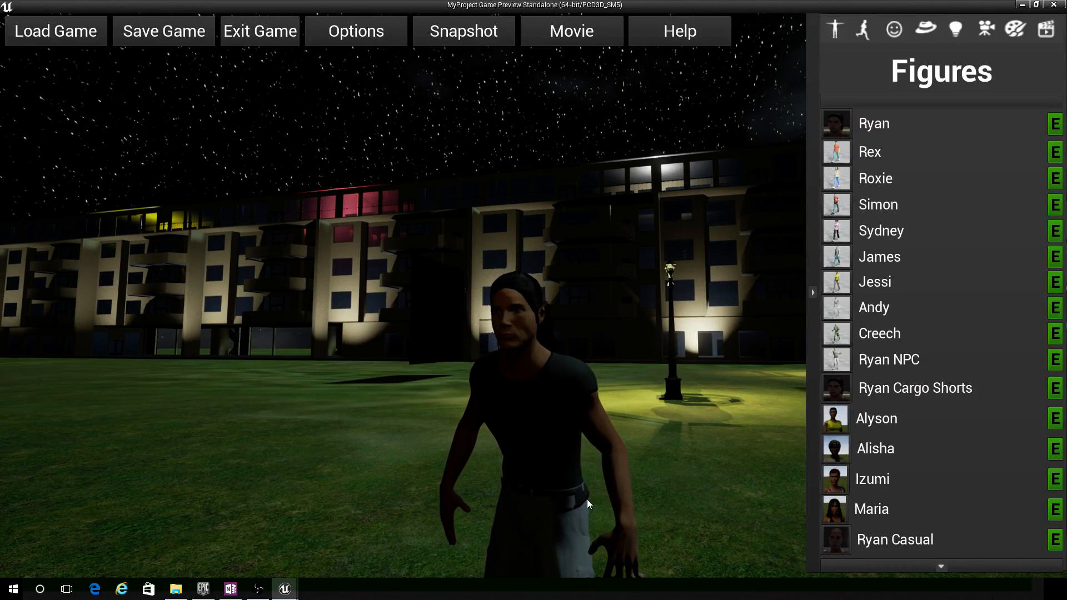
mouse_move(643, 504)
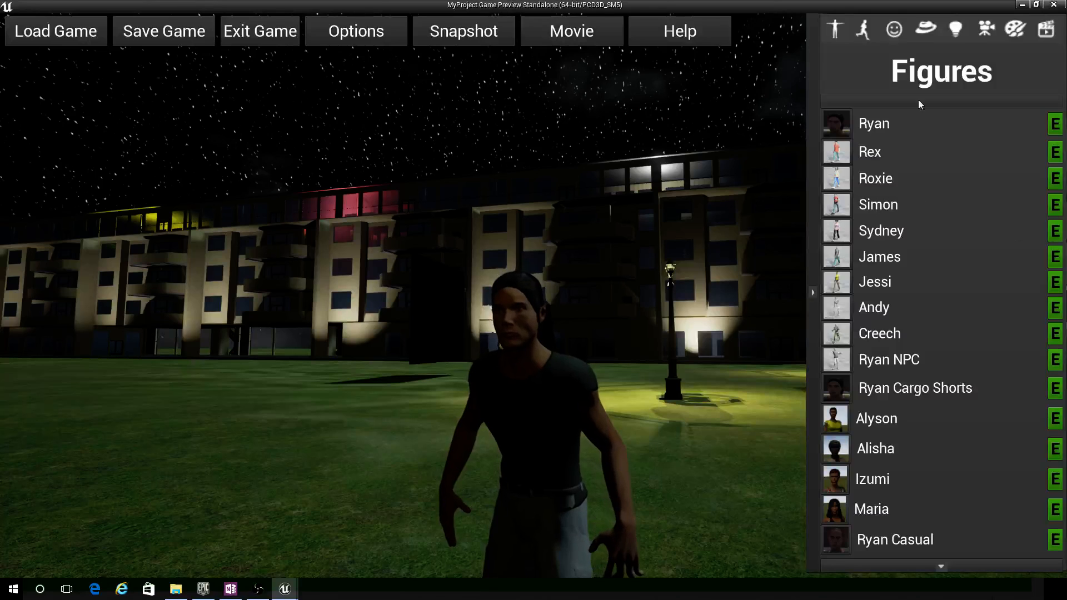
mouse_move(893, 29)
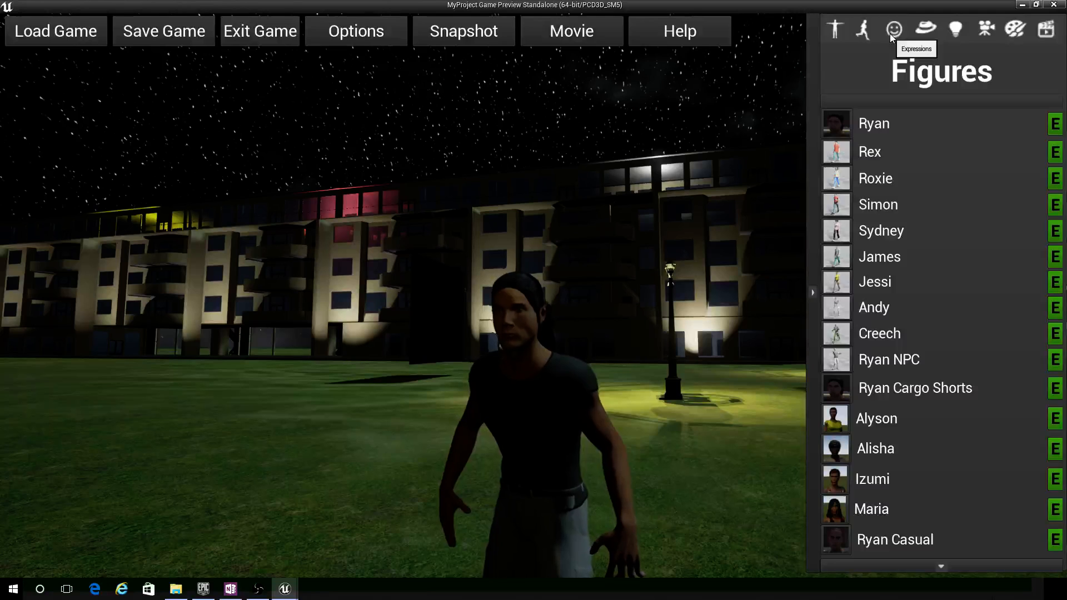
Drag the Laugh expression morph to maximum so Ryan grins broadly
left_click(893, 29)
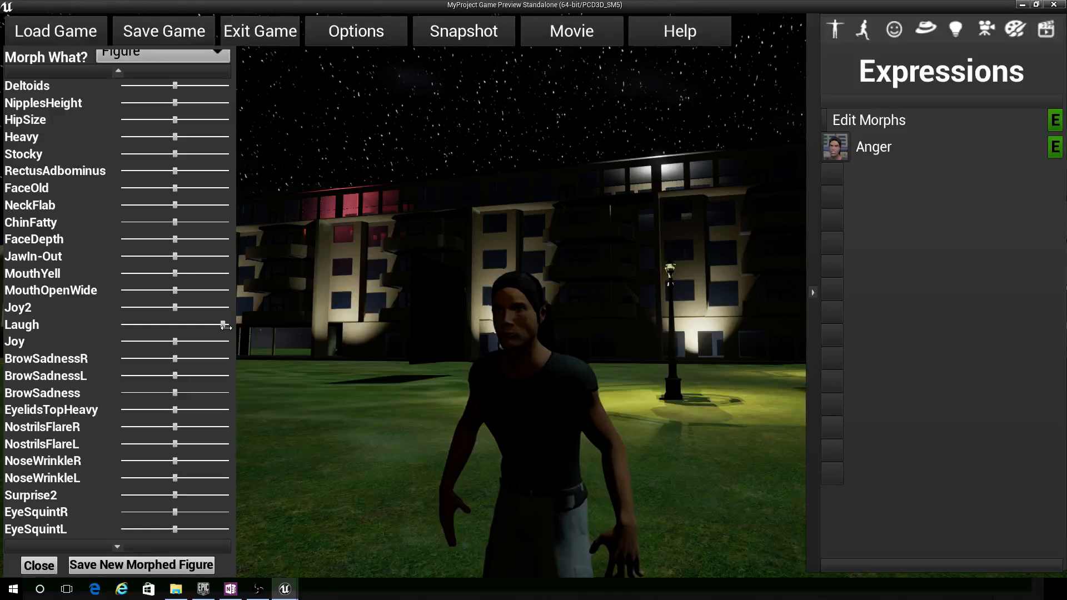
left_click_drag(174, 325, 223, 325)
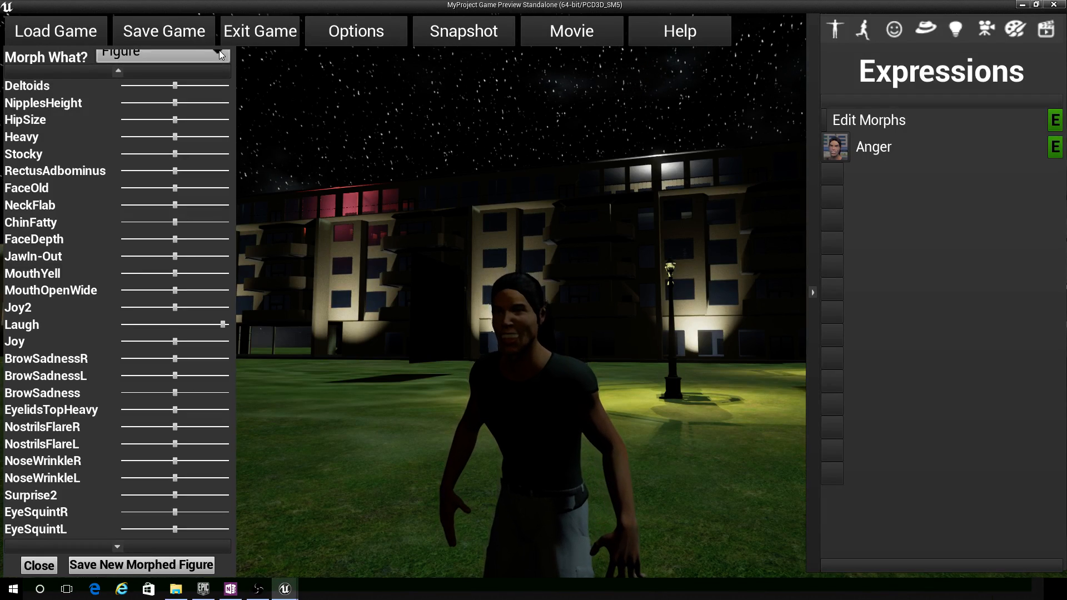
left_click(162, 56)
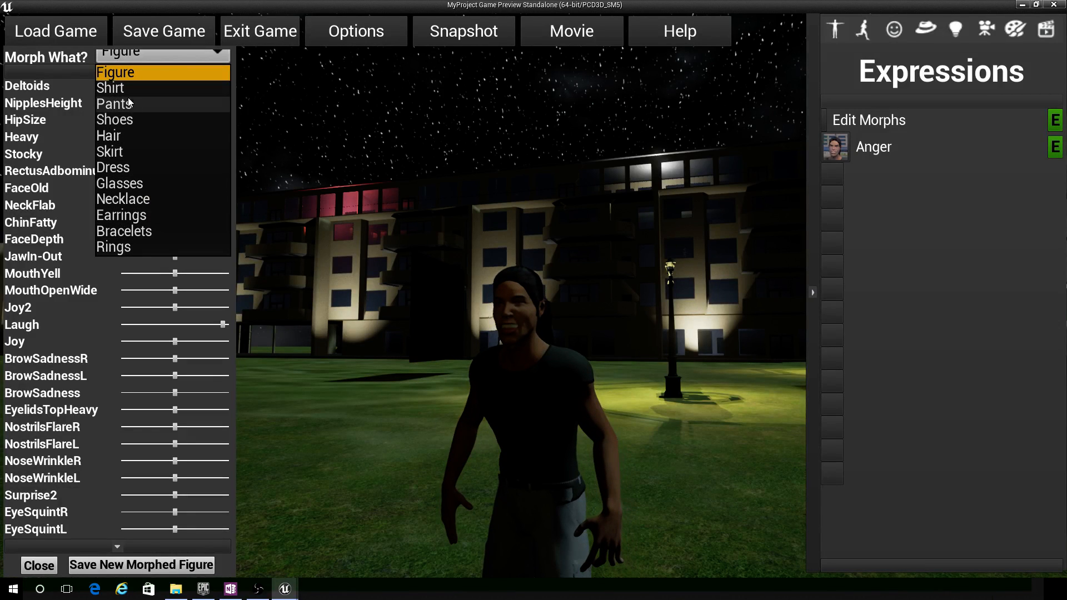
mouse_move(110, 88)
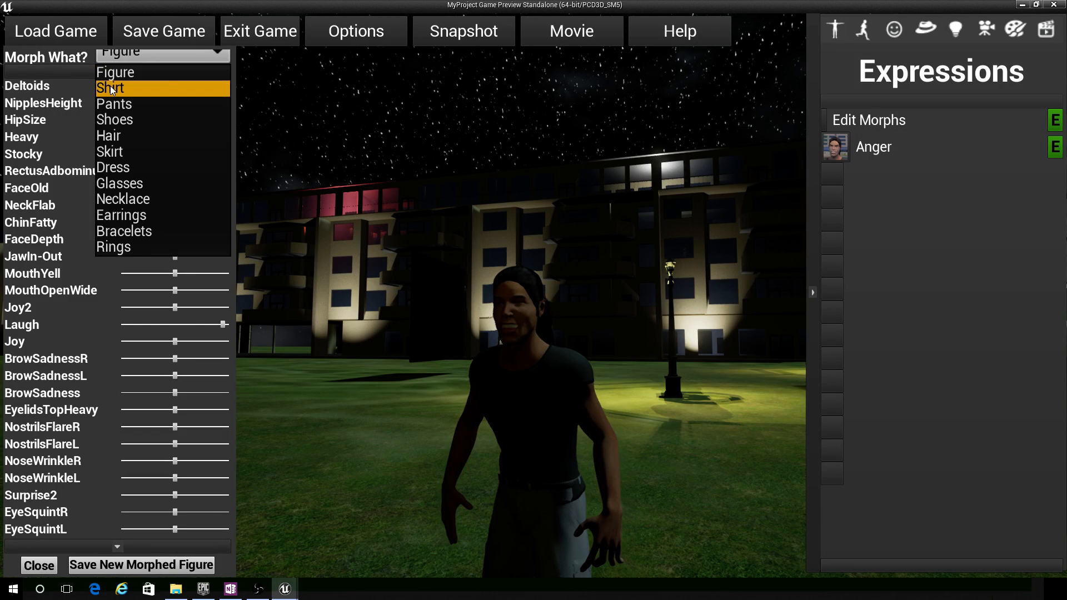
Make the shirt the morph target and widen it with StockyHip at max and StockyWaist raised
left_click(110, 87)
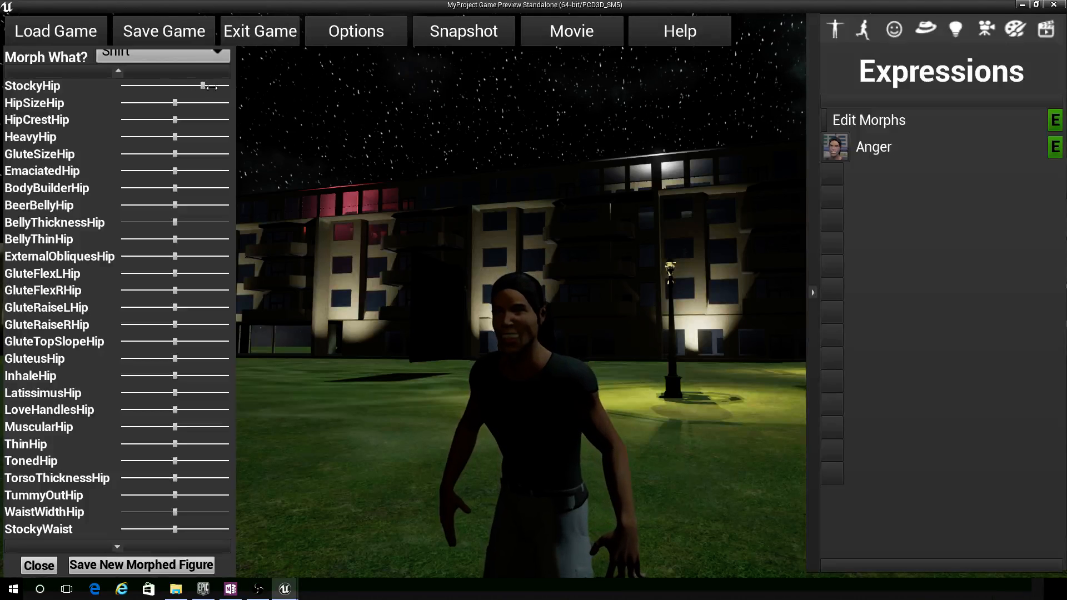
left_click_drag(202, 85, 217, 85)
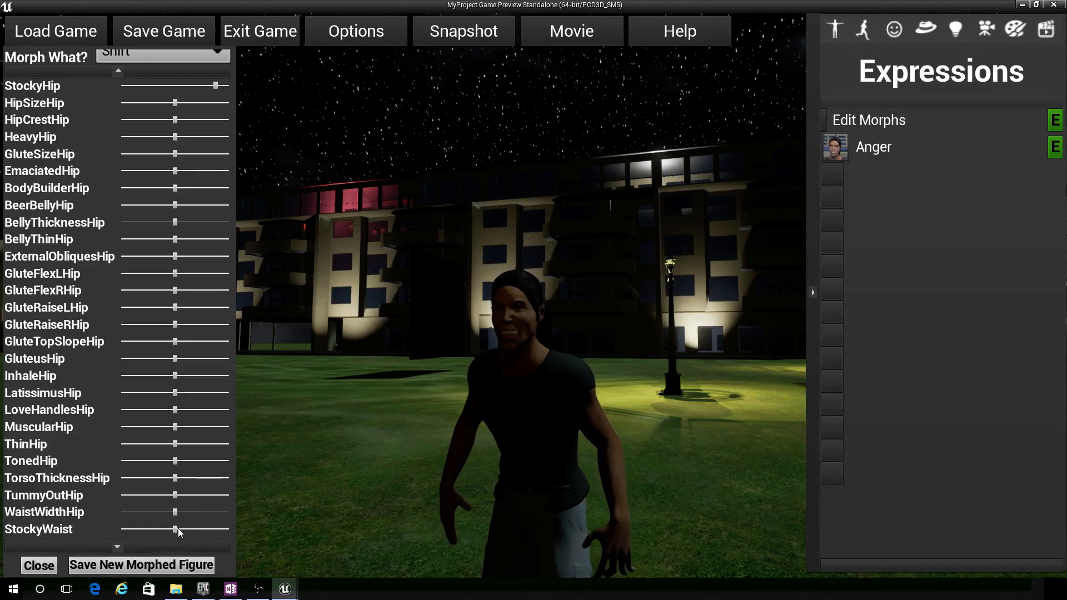
left_click_drag(174, 529, 202, 529)
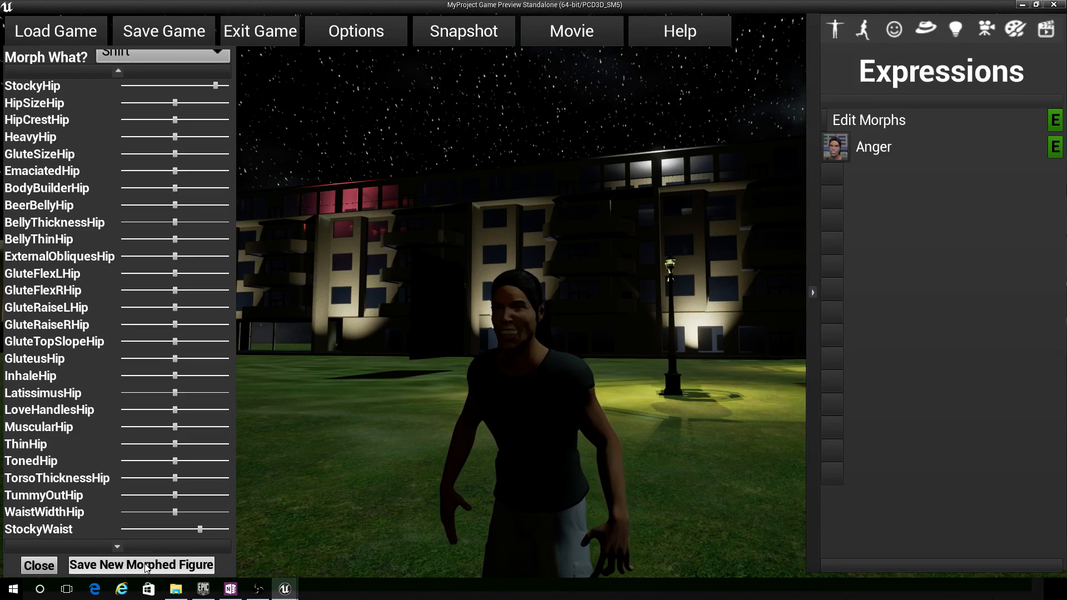
Save the morphed Ryan as a new figure named LaughRyan
left_click(141, 565)
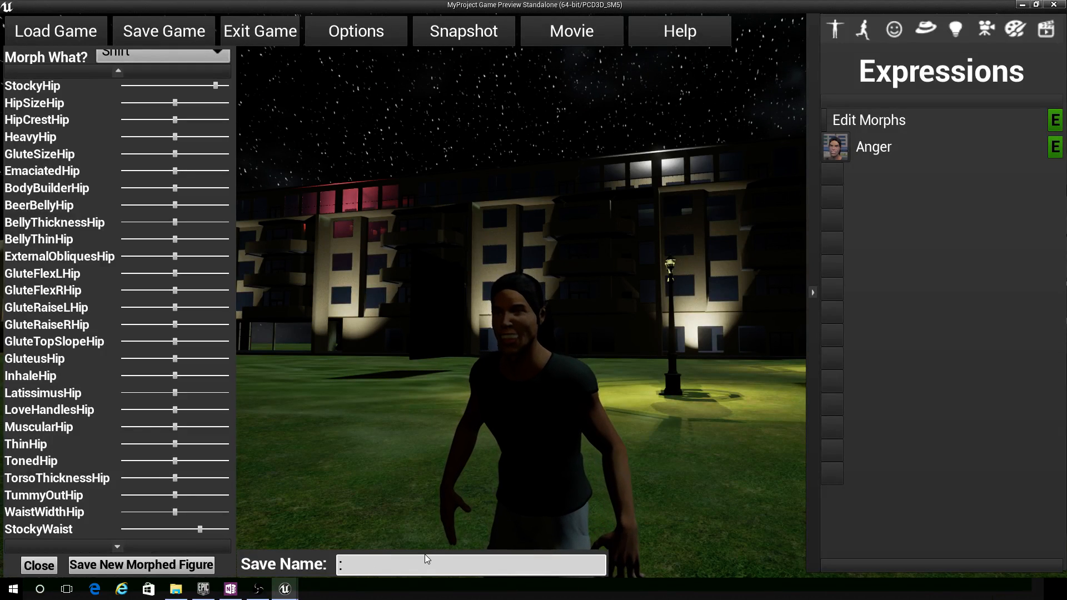
type("L")
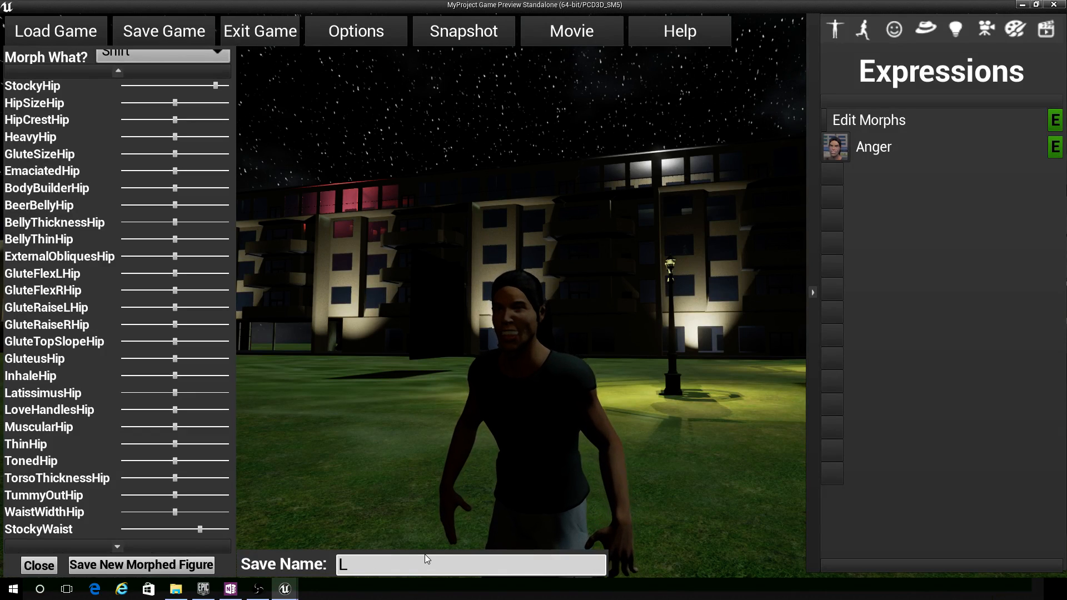
type("s")
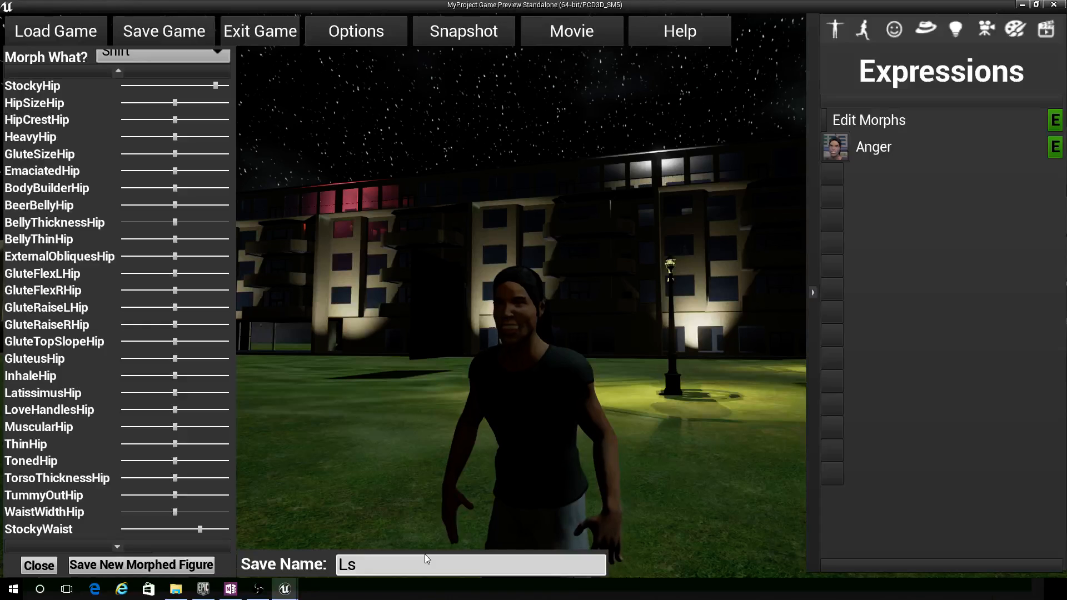
type("Laug")
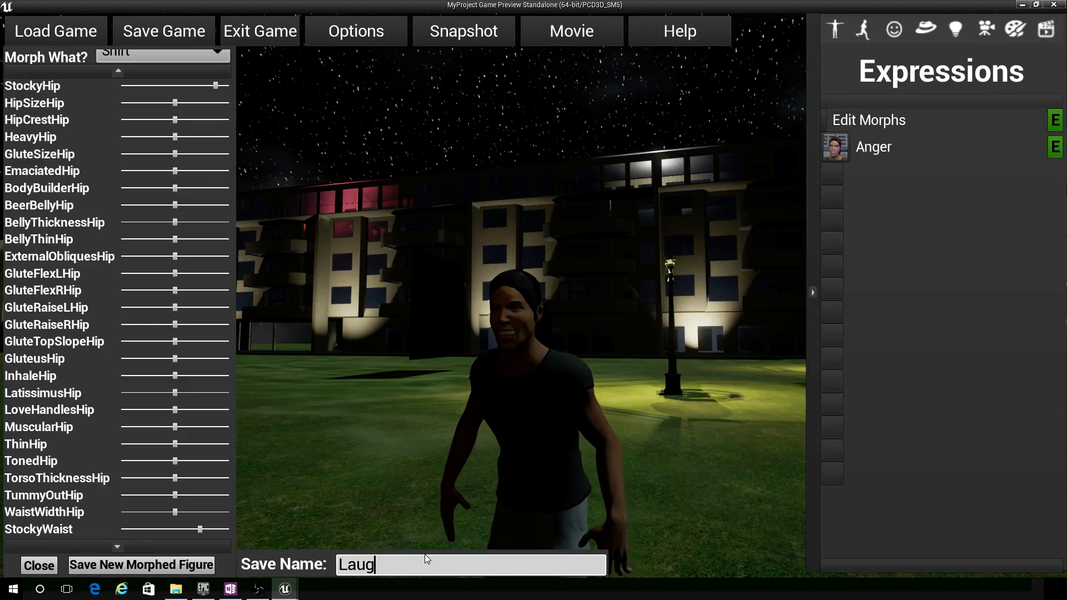
type("hRyan")
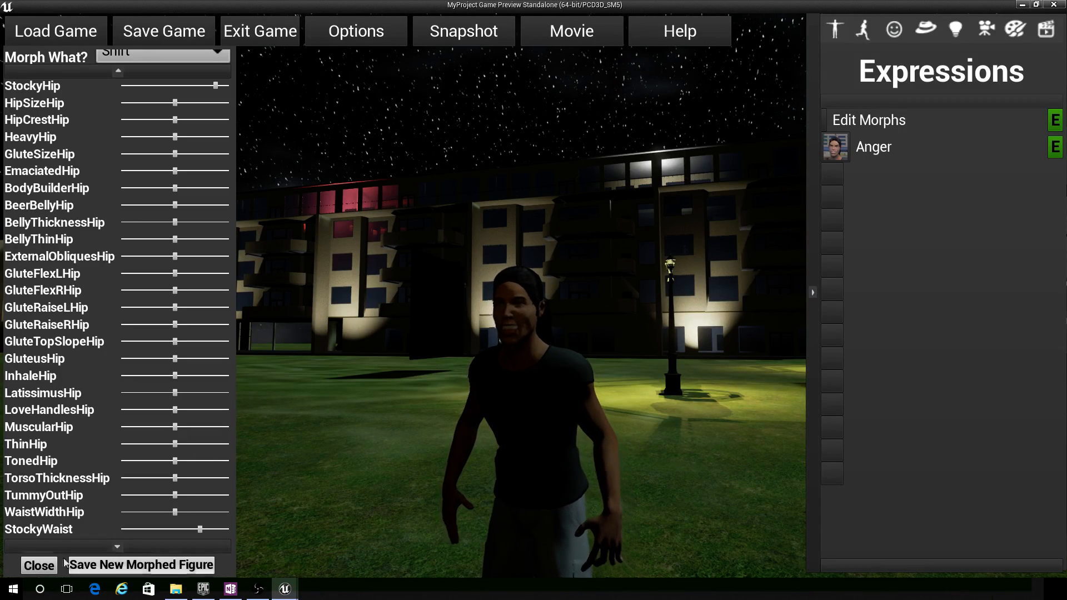
left_click(39, 566)
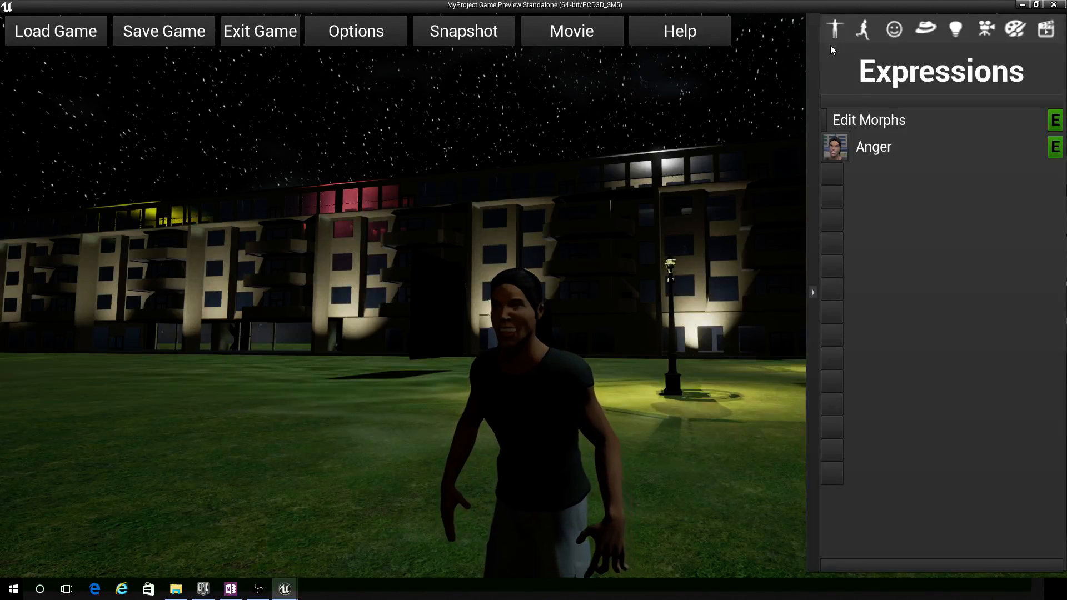
Show the figures library scrolled down to the new LaughRyan entry
left_click(835, 29)
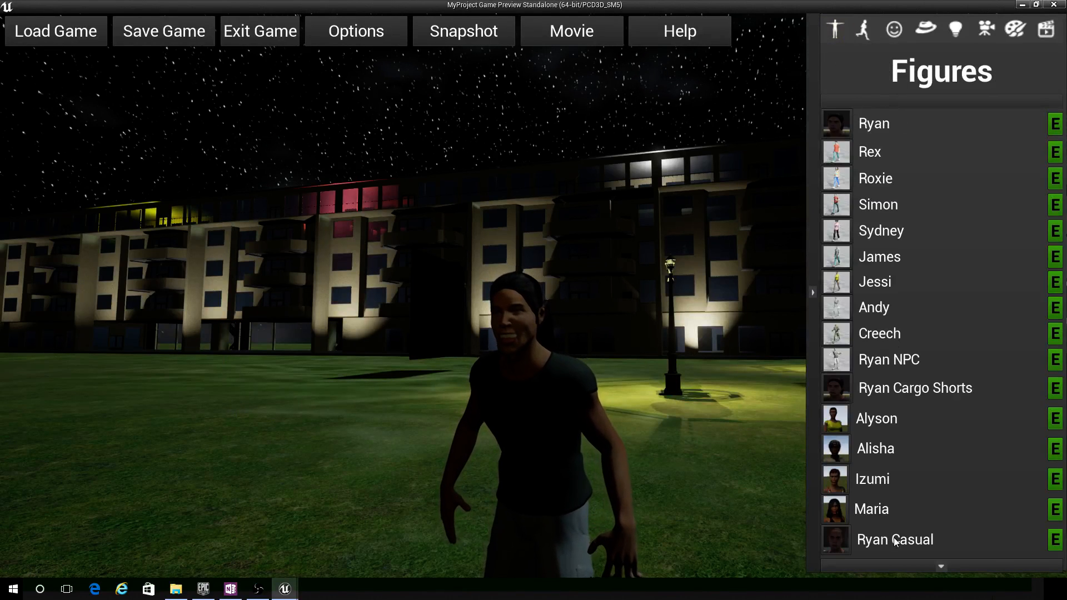
scroll("down", 3)
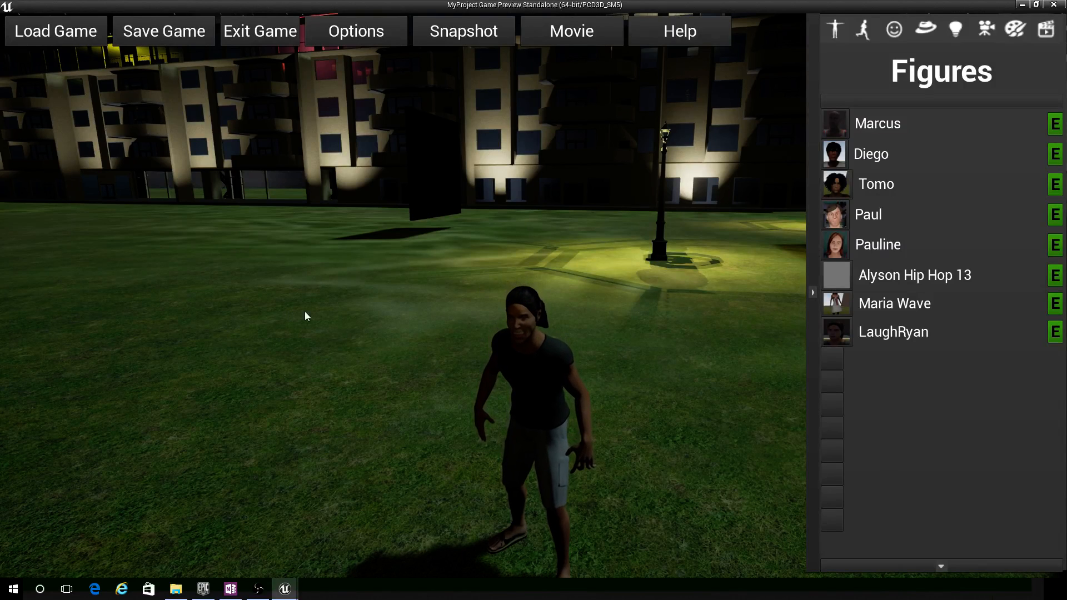
mouse_move(315, 320)
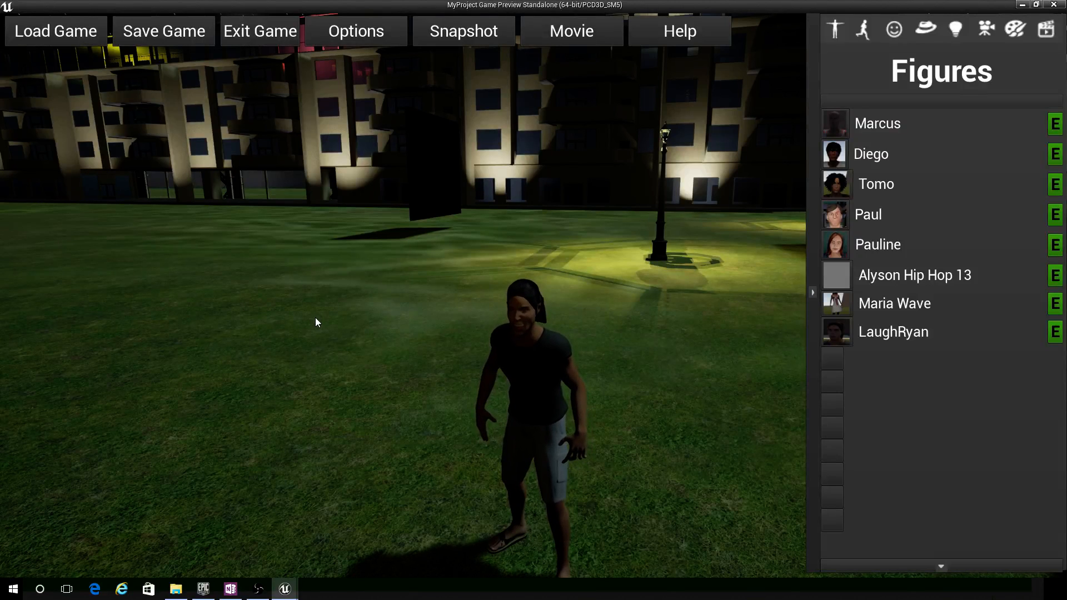
mouse_move(299, 320)
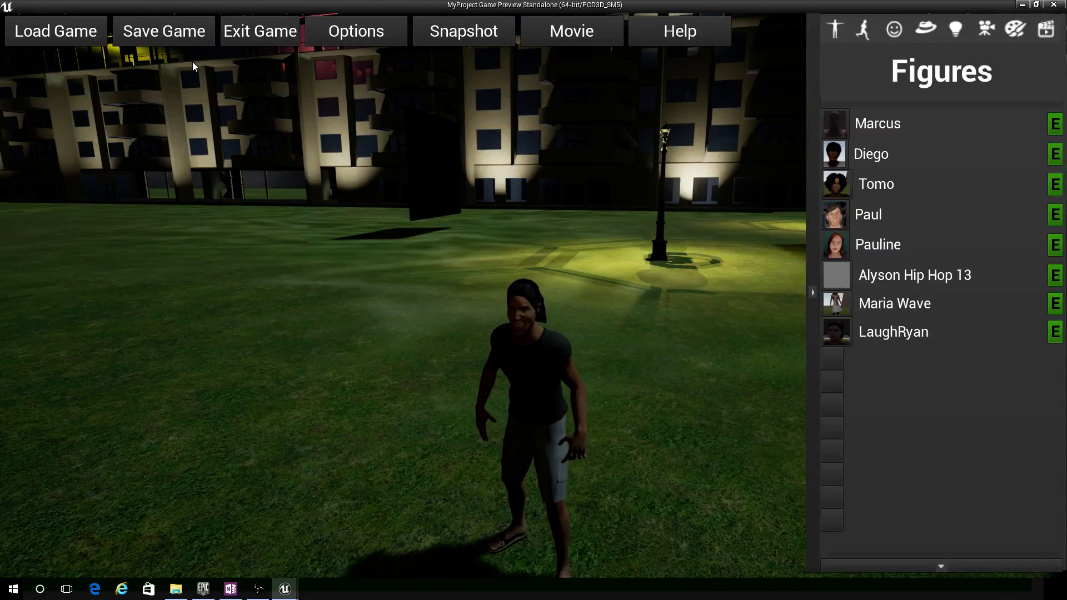
mouse_move(456, 324)
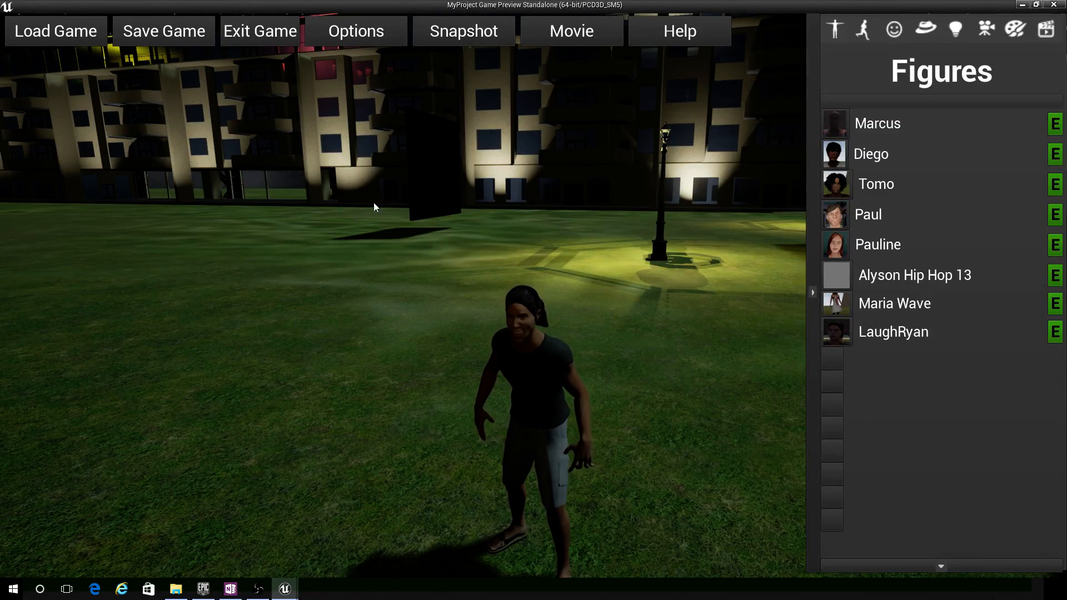
mouse_move(247, 209)
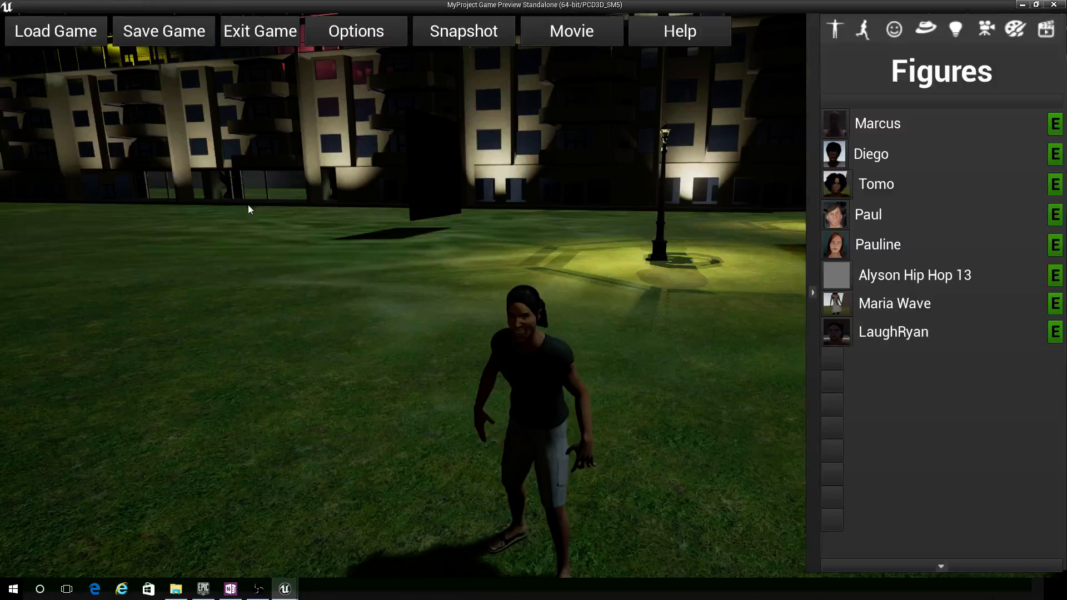
mouse_move(165, 31)
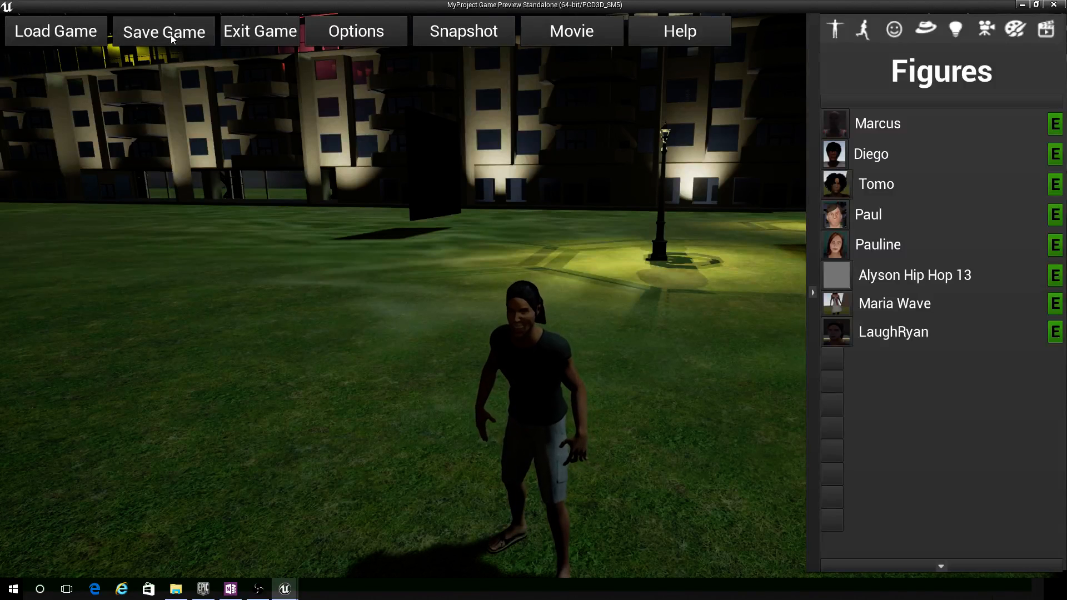
Save the current game under the name Laffer
left_click(164, 31)
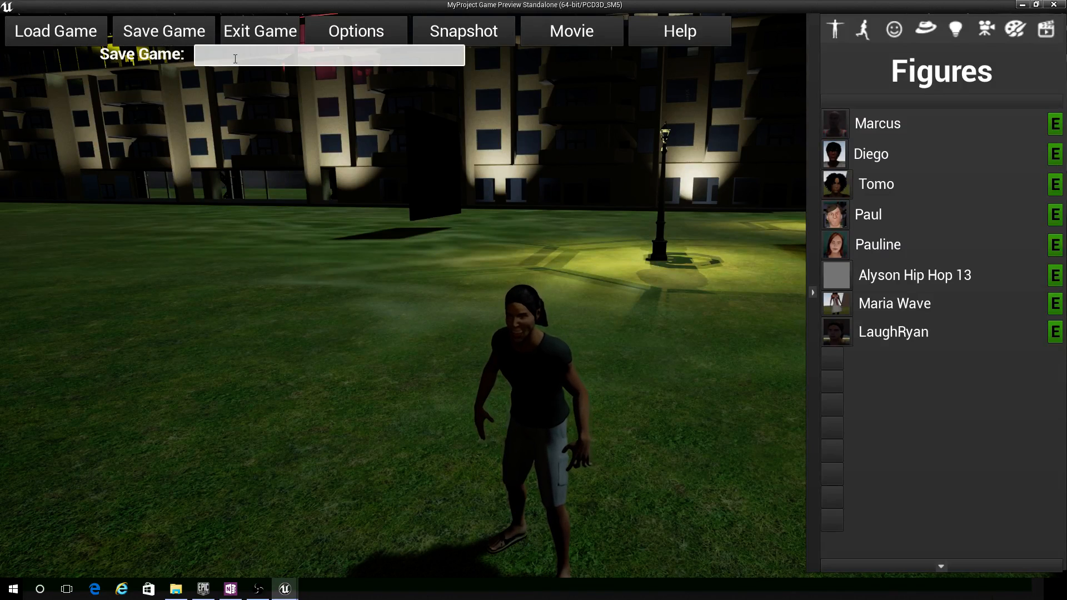
type("L")
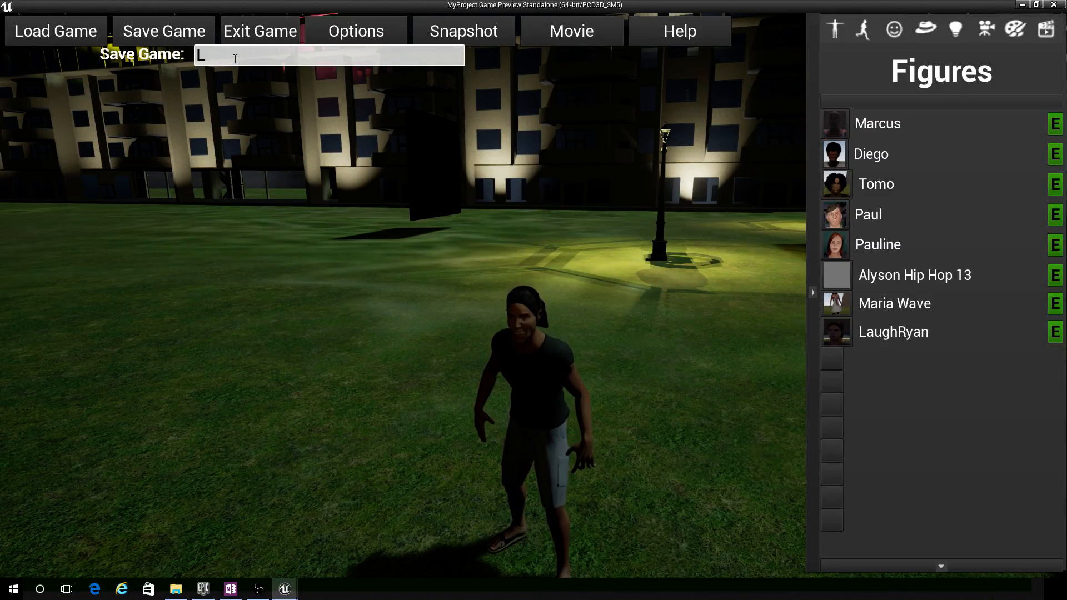
type("affer")
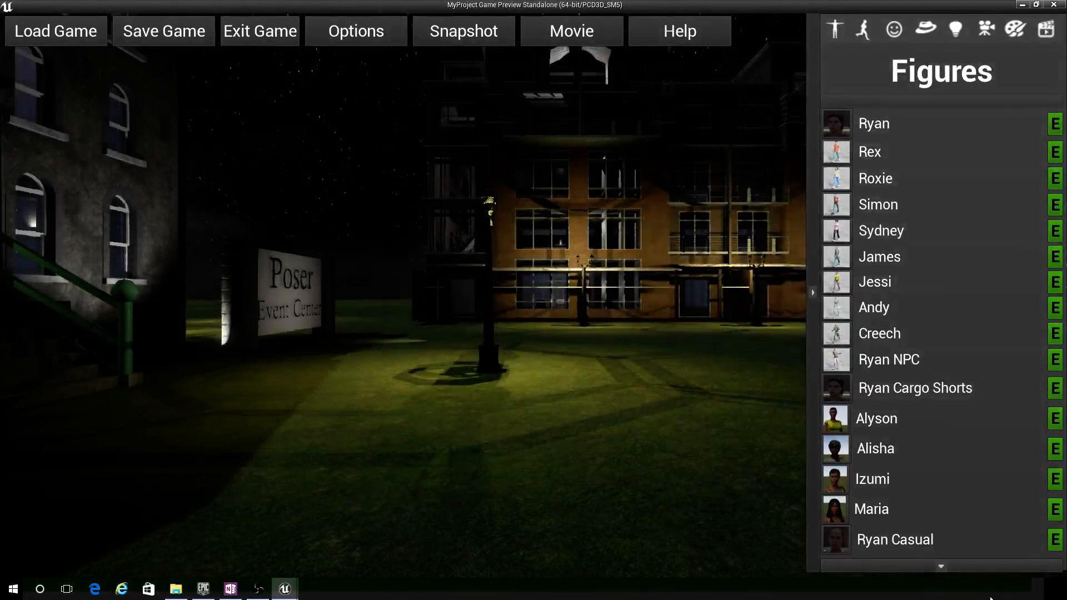
Load the Laffer saved game and scroll the figures list down to LaughRyan
scroll("down", 3)
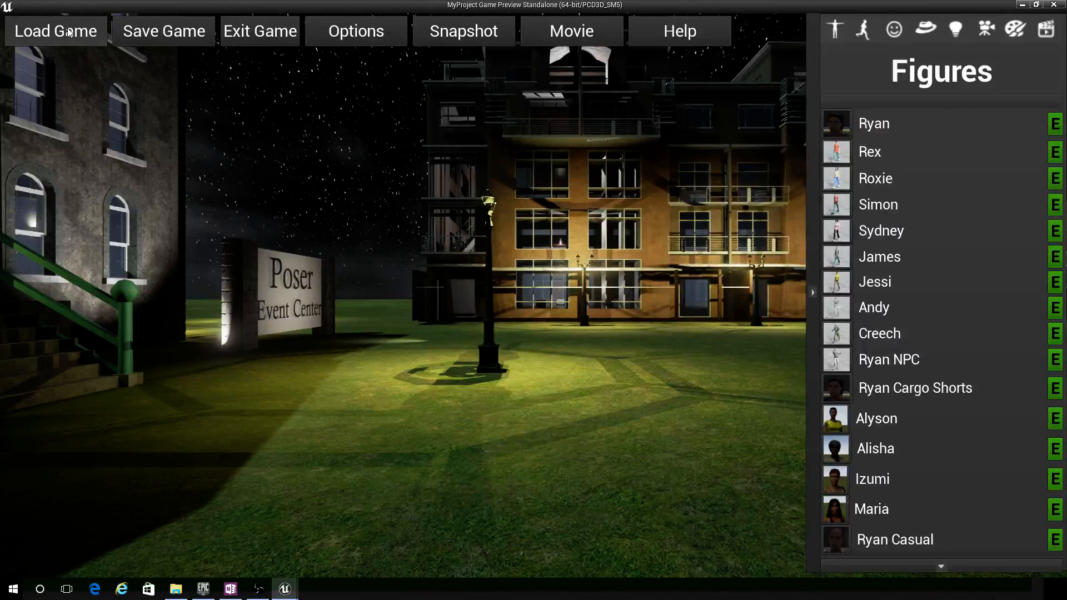
left_click(56, 32)
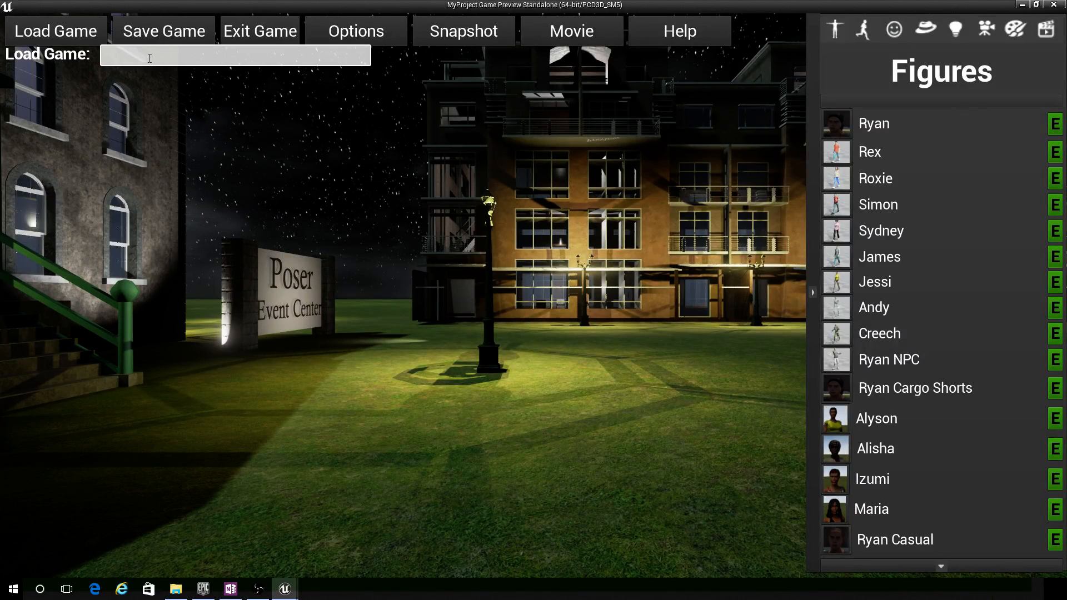
type("Laffer")
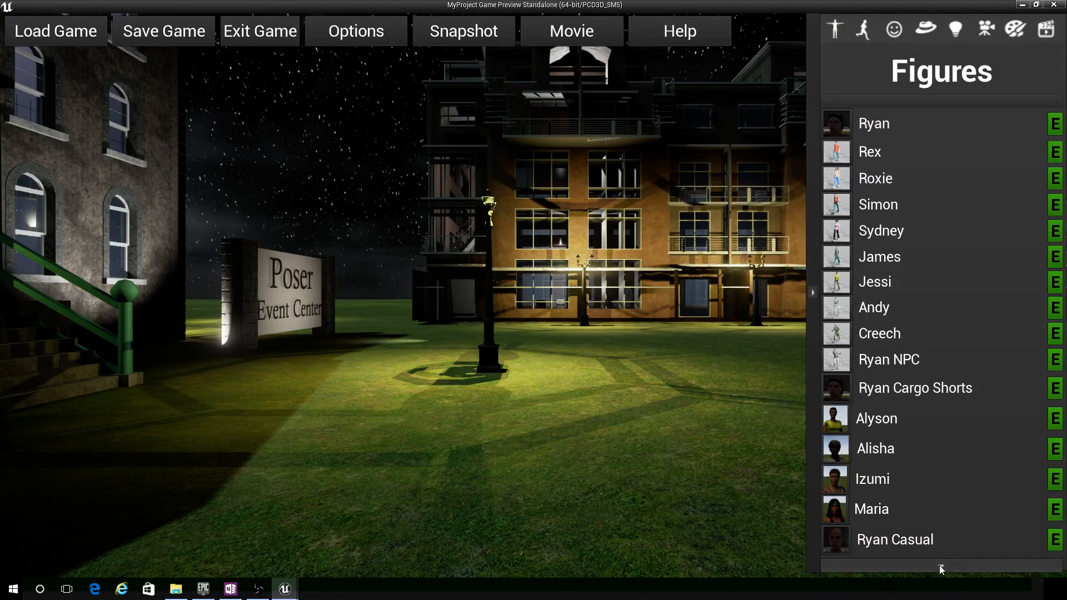
scroll("down", 3)
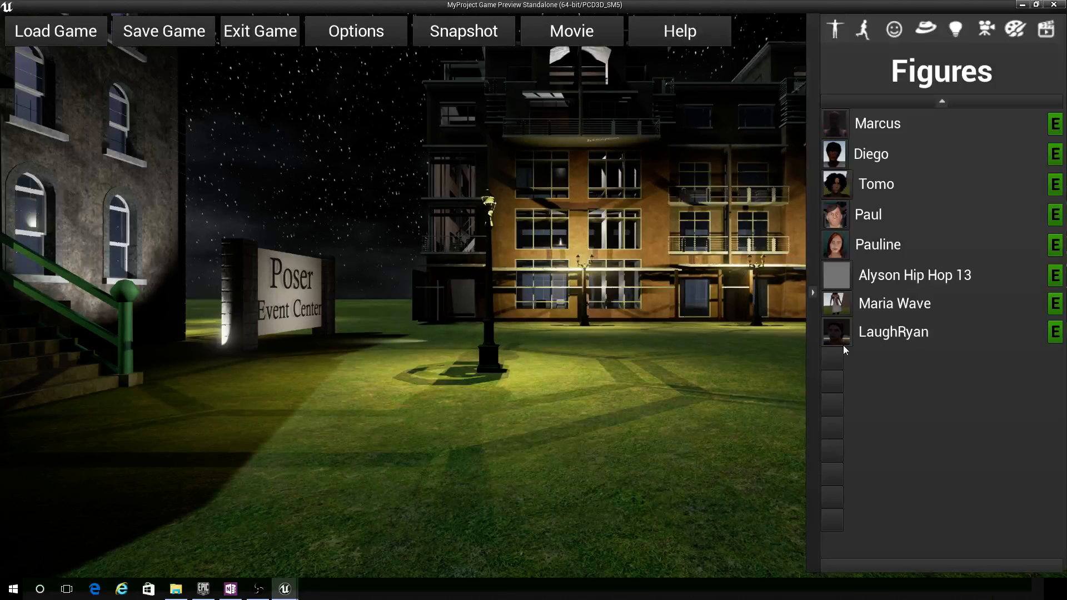